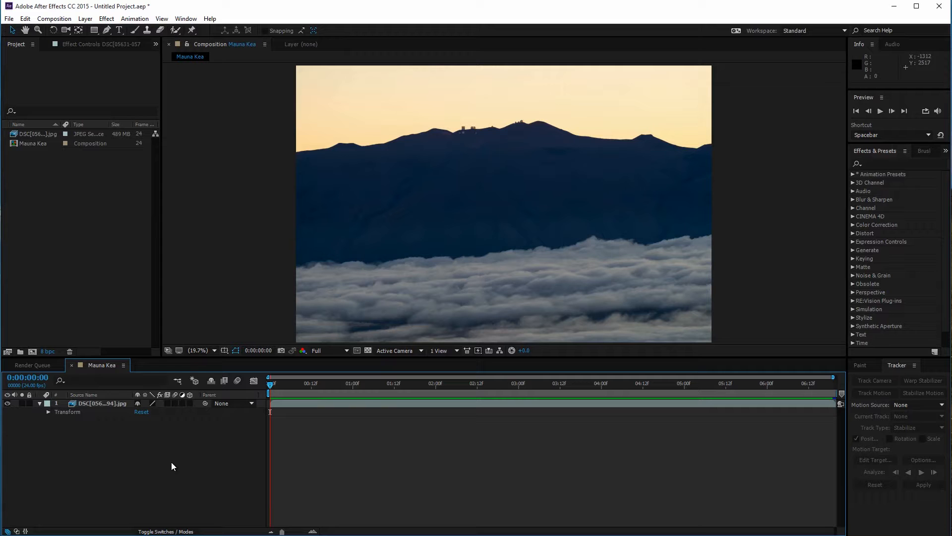
Scrub to a later frame and view the Mauna Kea time-lapse at 100% magnification
{"action": "left_click", "coordinate": [408, 382]}
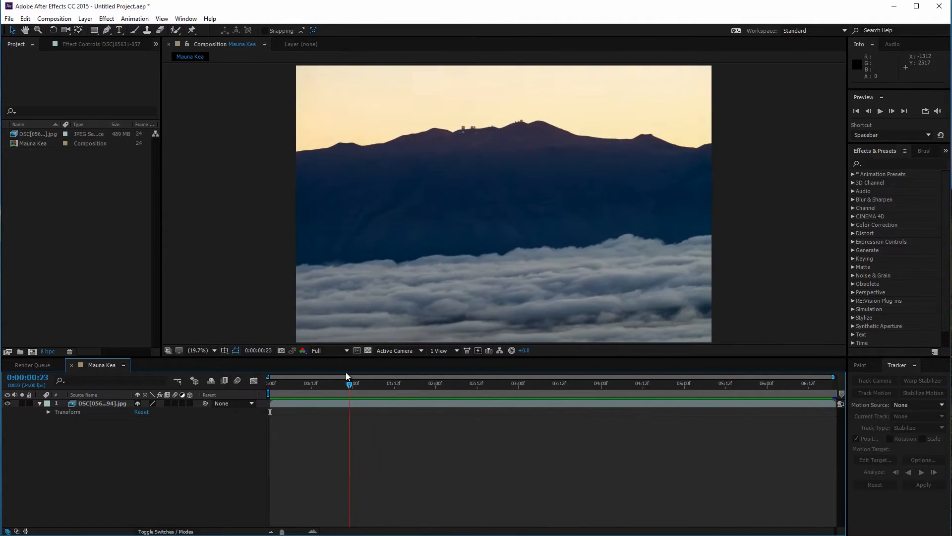
{"action": "left_click", "coordinate": [198, 350]}
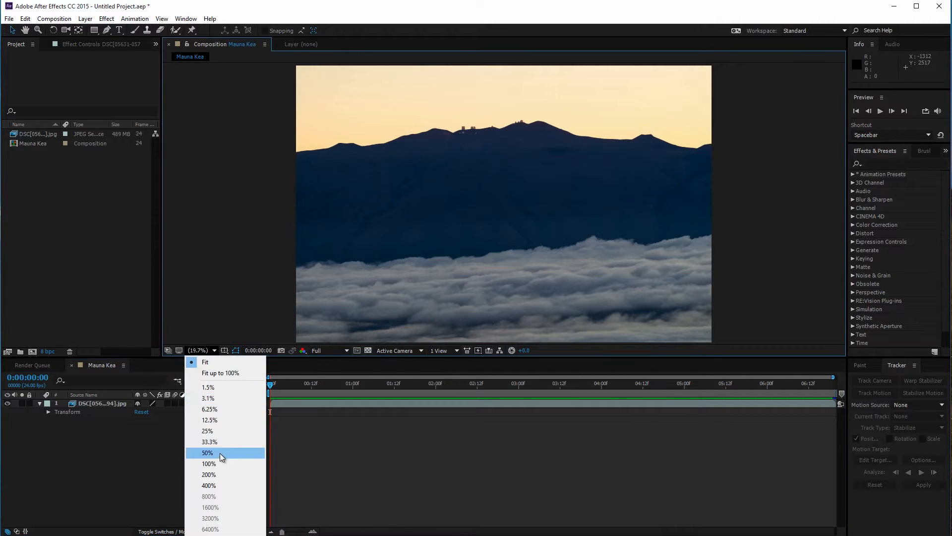
{"action": "left_click", "coordinate": [209, 463]}
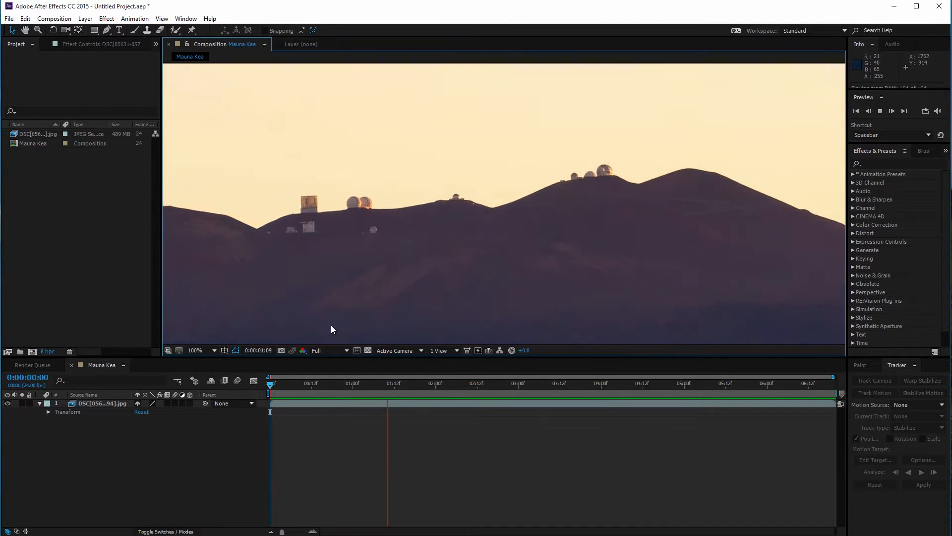
{"action": "left_click", "coordinate": [342, 383]}
{"action": "type", "text": "warp"}
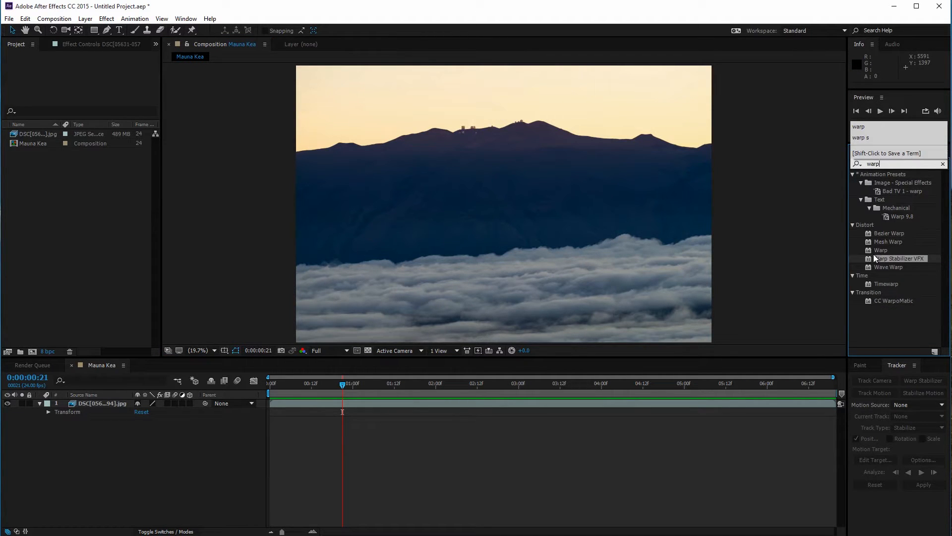
Apply Warp Stabilizer VFX from the 'warp' search results to the Mauna Kea layer
{"action": "double_click", "coordinate": [899, 258]}
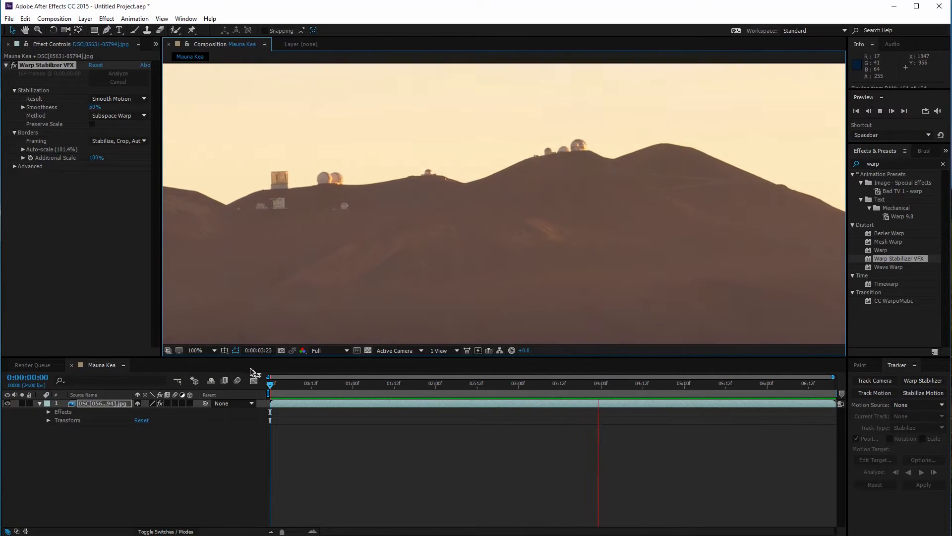
{"action": "left_click", "coordinate": [195, 350]}
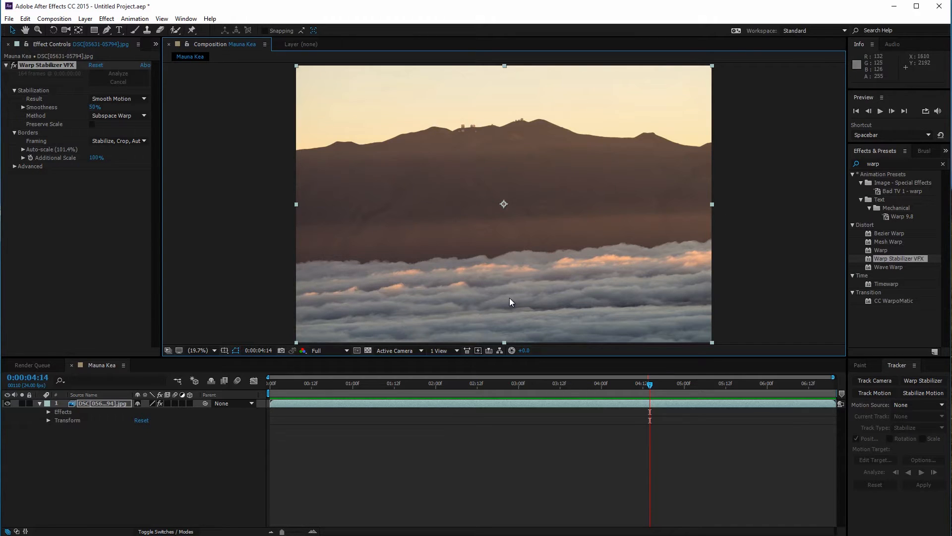
Expand Warp Stabilizer's Advanced section and scrub the timeline to see track points
{"action": "left_click", "coordinate": [14, 166]}
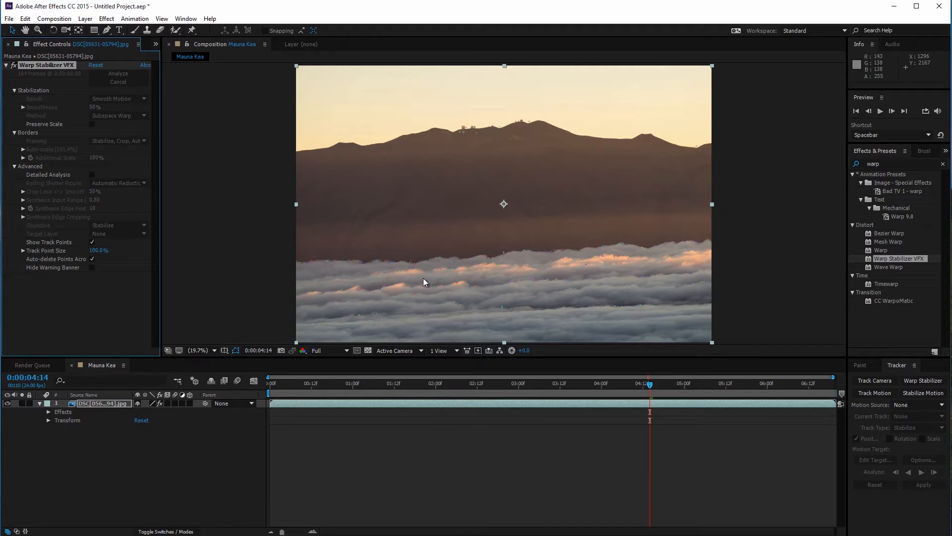
{"action": "mouse_move", "coordinate": [558, 279]}
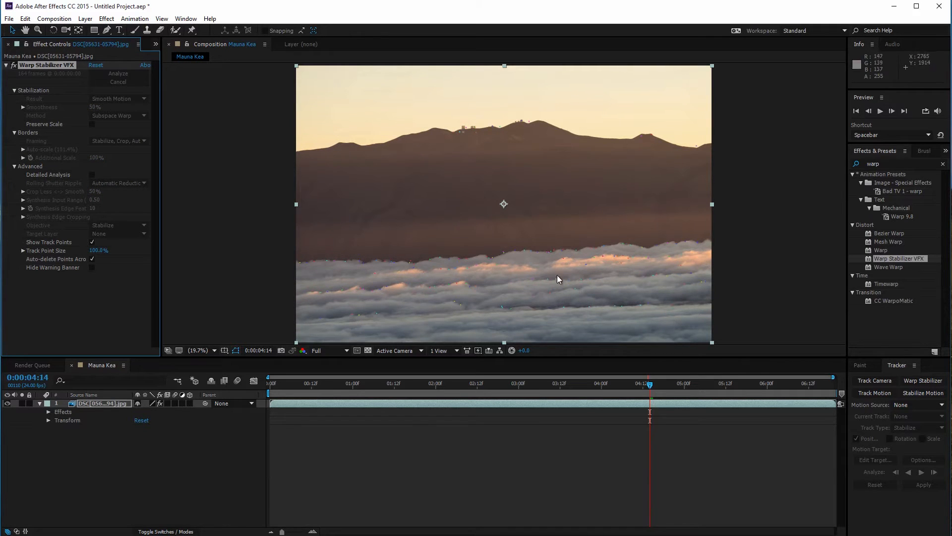
{"action": "mouse_move", "coordinate": [454, 151]}
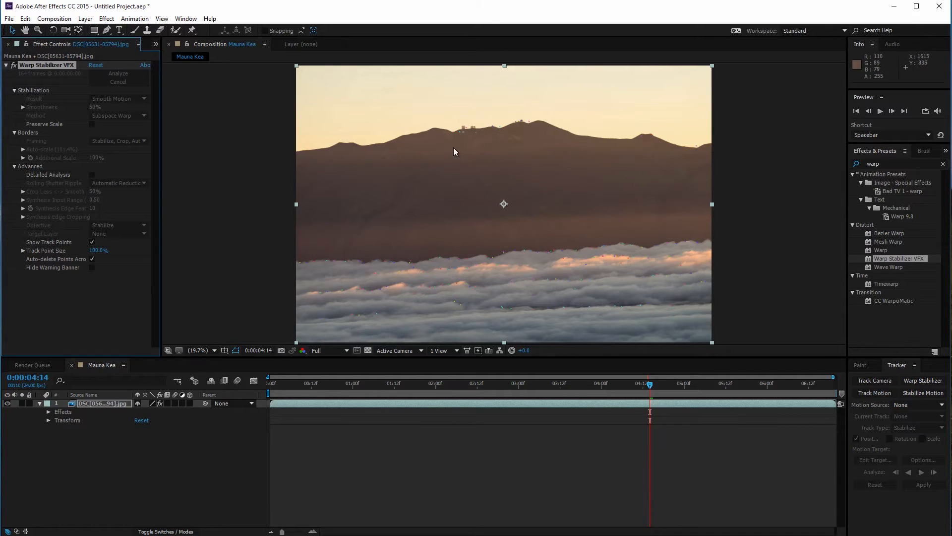
{"action": "left_click", "coordinate": [380, 382]}
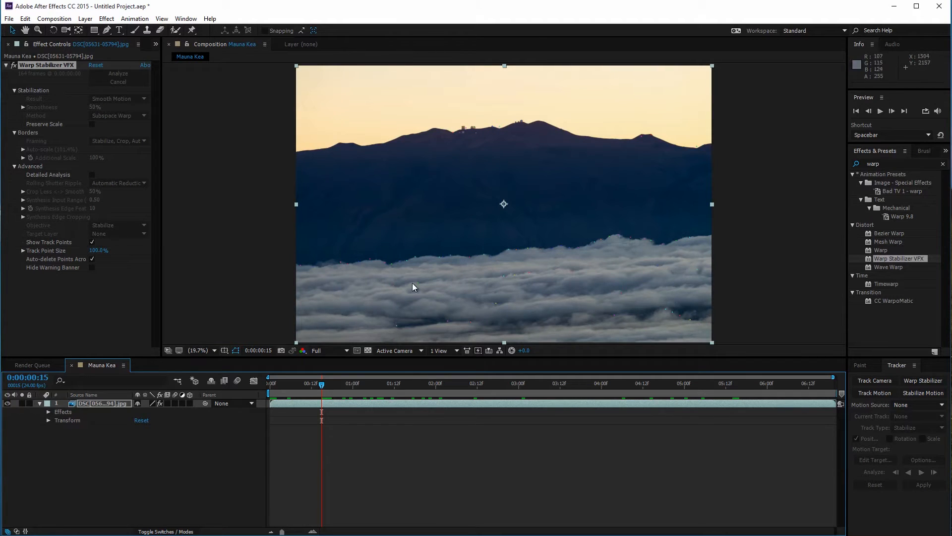
{"action": "mouse_move", "coordinate": [473, 134]}
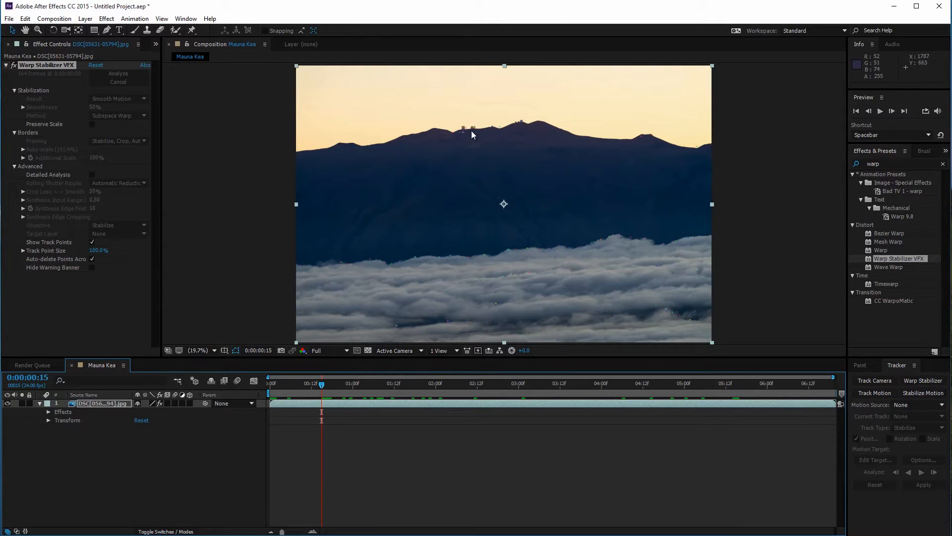
{"action": "mouse_move", "coordinate": [337, 322]}
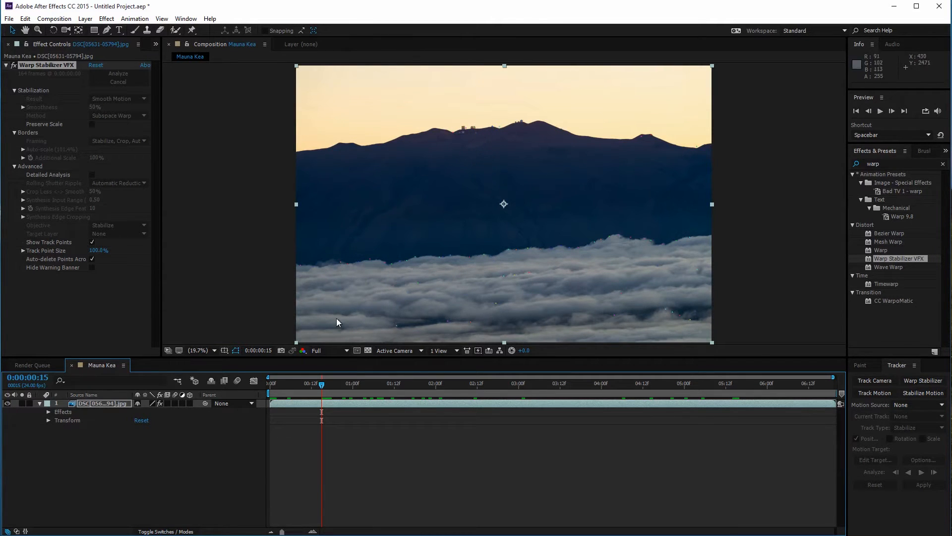
{"action": "mouse_move", "coordinate": [329, 207]}
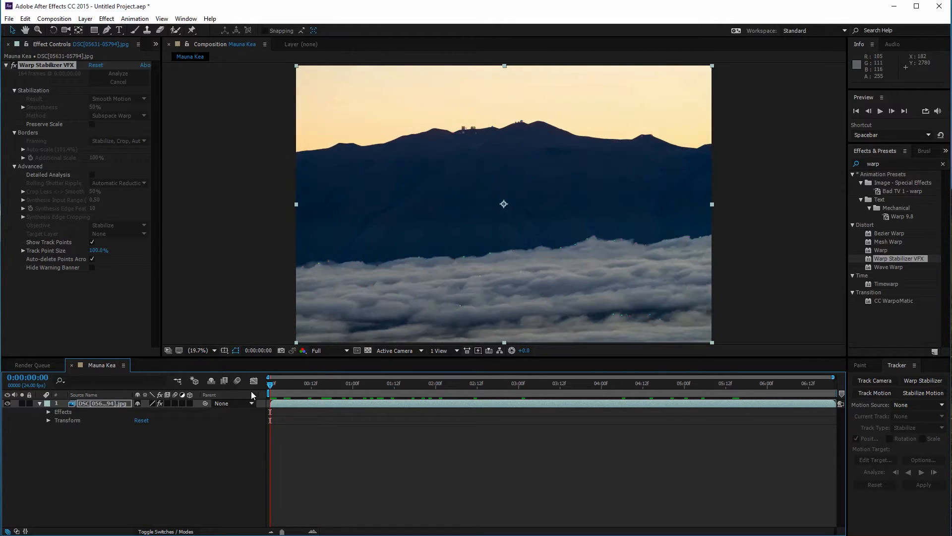
{"action": "mouse_move", "coordinate": [91, 312]}
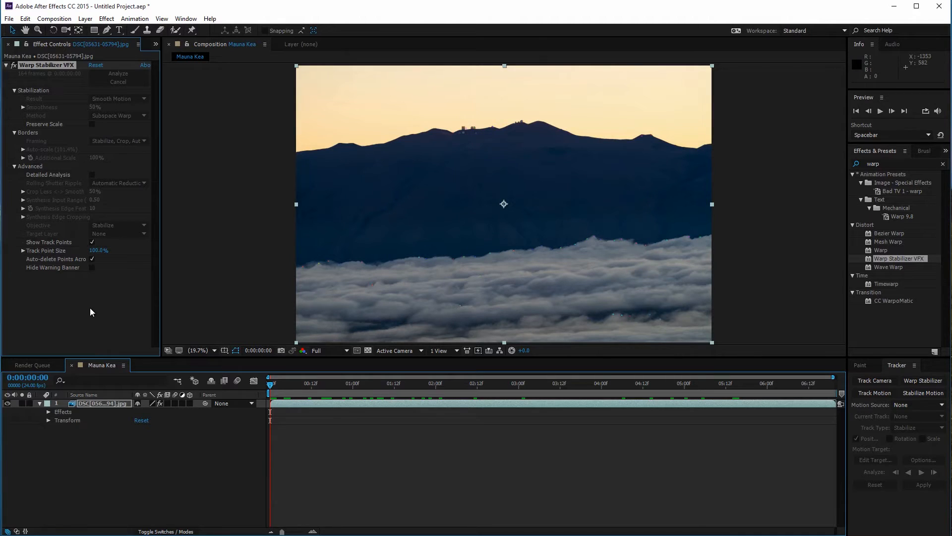
Collapse the Warp Stabilizer VFX settings and clear the Effects & Presets search field
{"action": "left_click", "coordinate": [6, 65]}
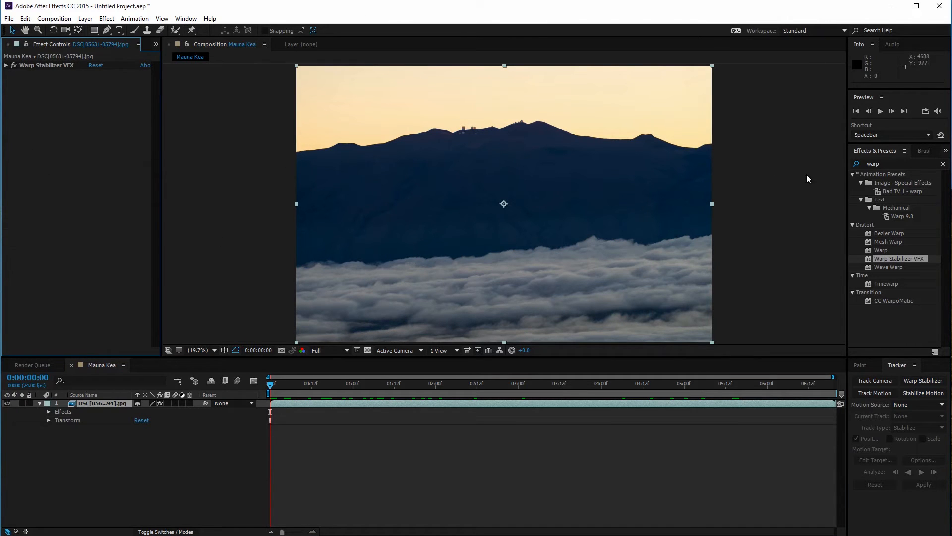
{"action": "left_click", "coordinate": [942, 163]}
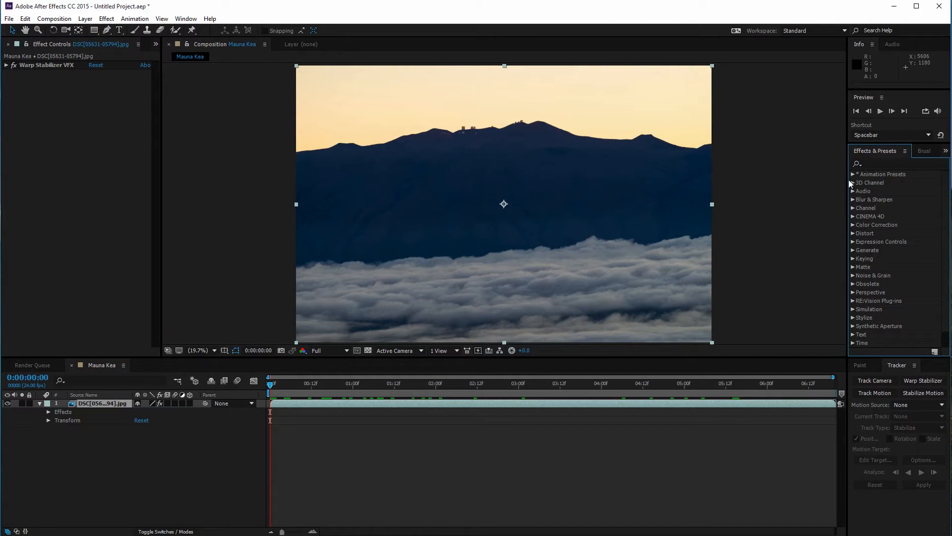
{"action": "mouse_move", "coordinate": [59, 70]}
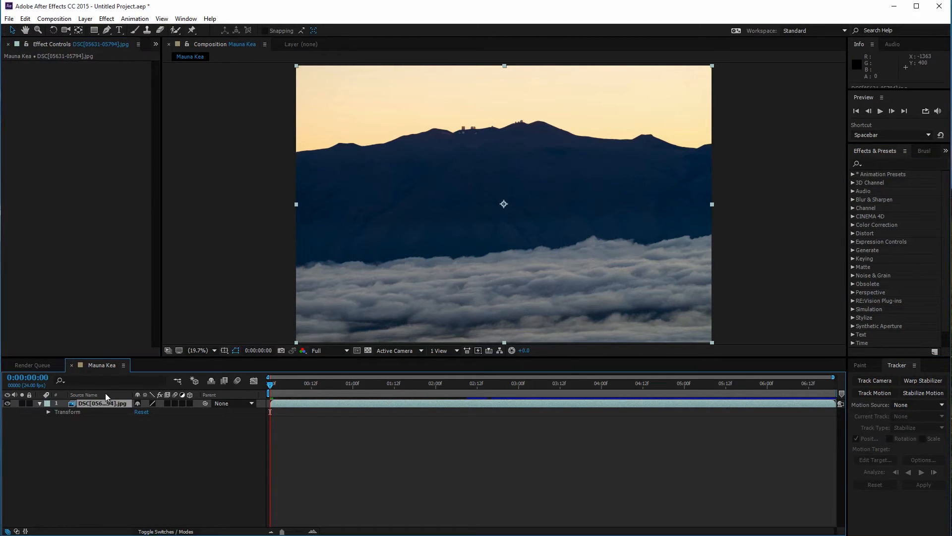
{"action": "mouse_move", "coordinate": [111, 411]}
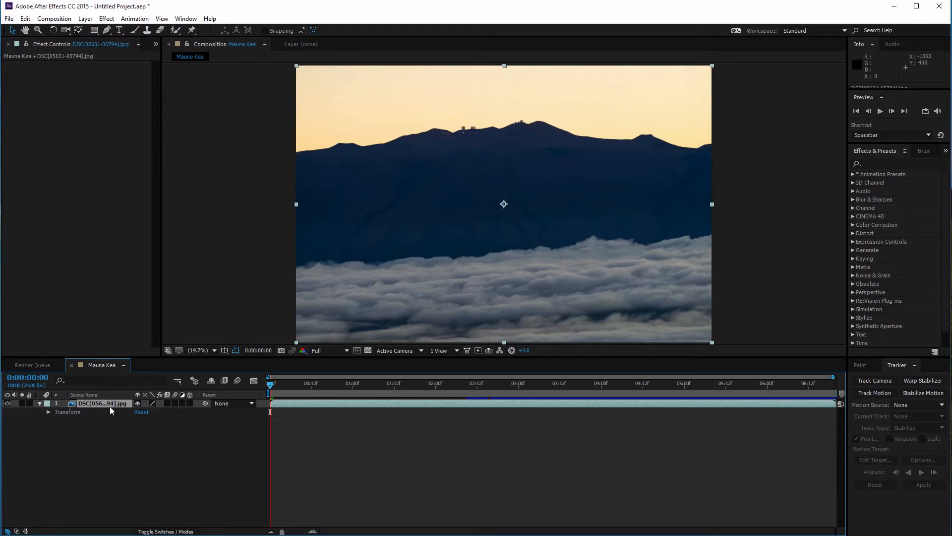
{"action": "mouse_move", "coordinate": [137, 100]}
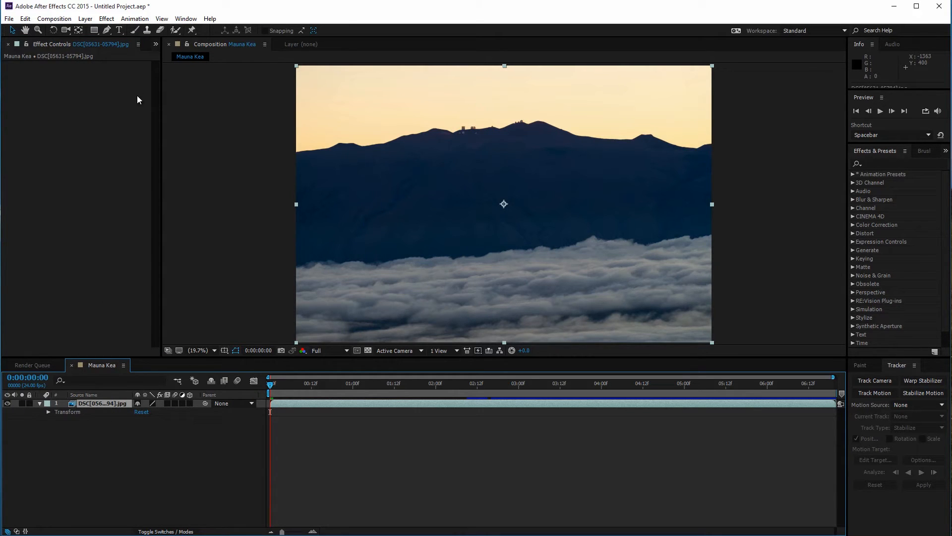
Select the Pen tool for adjusting Mask 1 and change the viewer magnification
{"action": "left_click", "coordinate": [106, 31]}
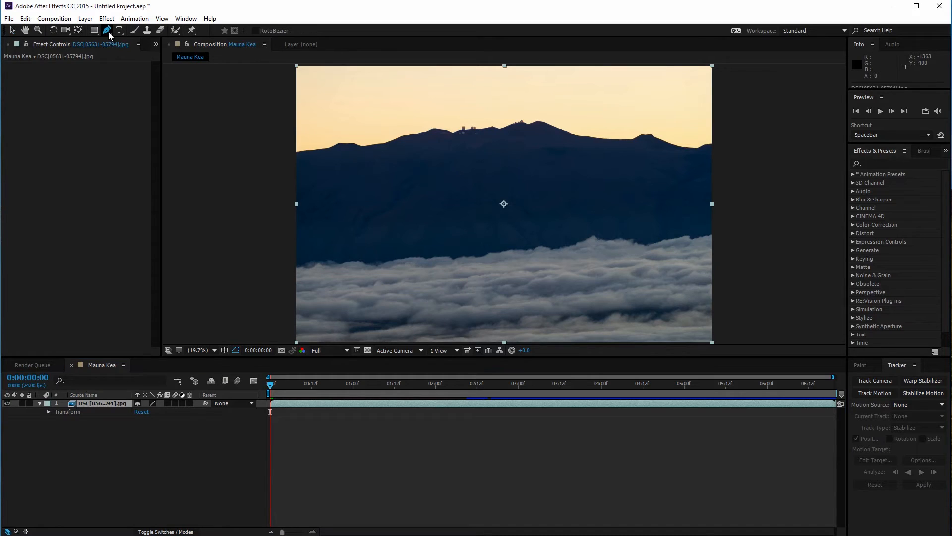
{"action": "mouse_move", "coordinate": [259, 310]}
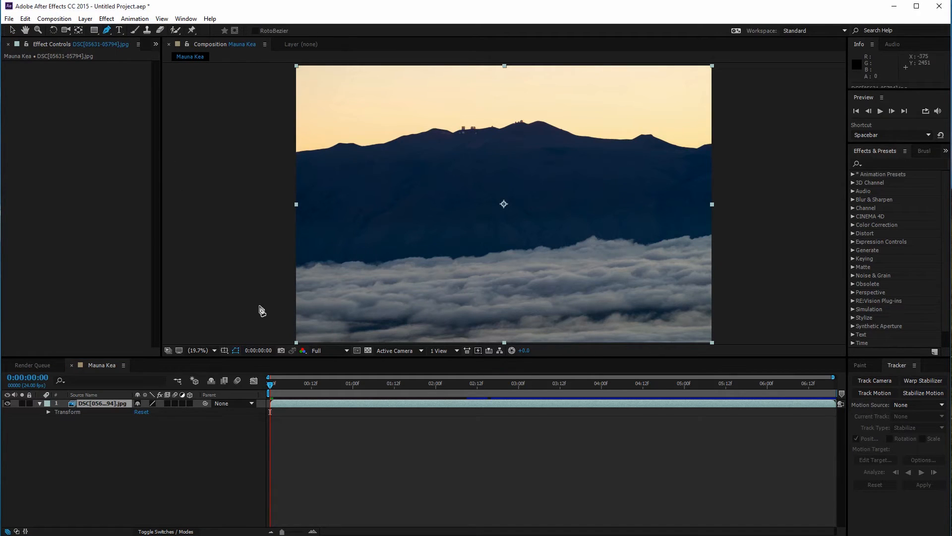
{"action": "mouse_move", "coordinate": [629, 236]}
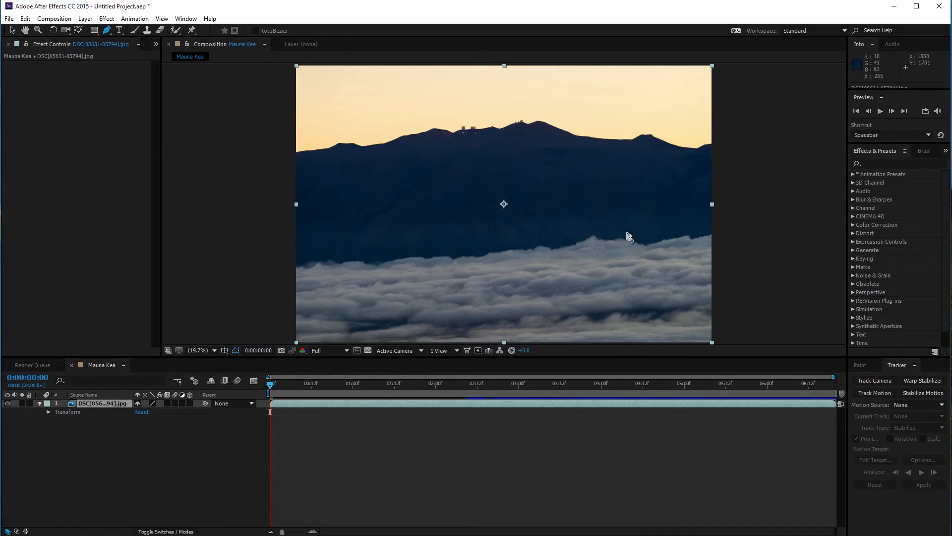
{"action": "mouse_move", "coordinate": [238, 200]}
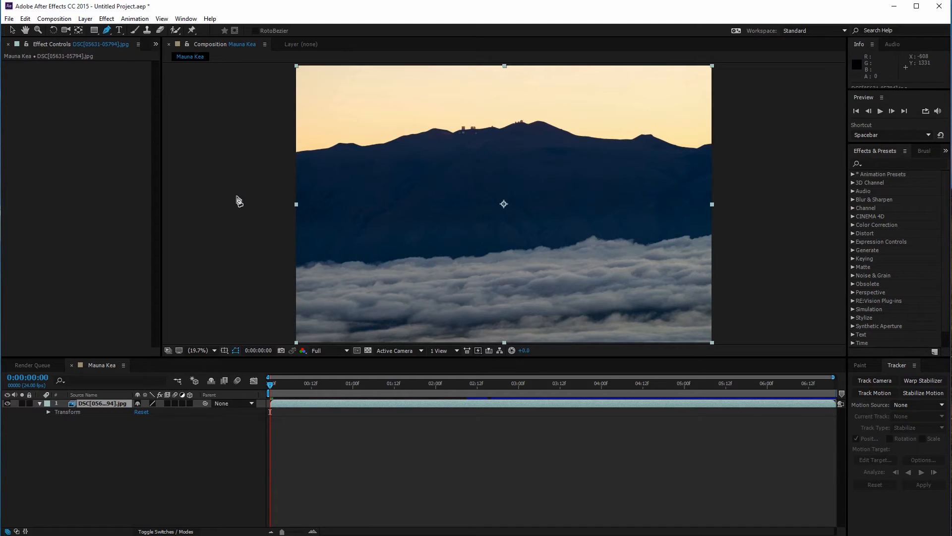
{"action": "mouse_move", "coordinate": [255, 249]}
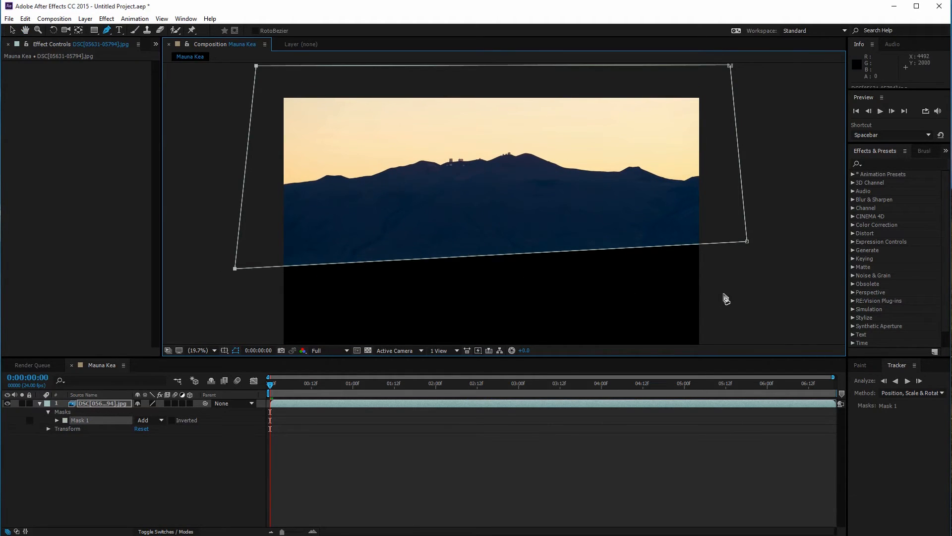
{"action": "left_click", "coordinate": [198, 350]}
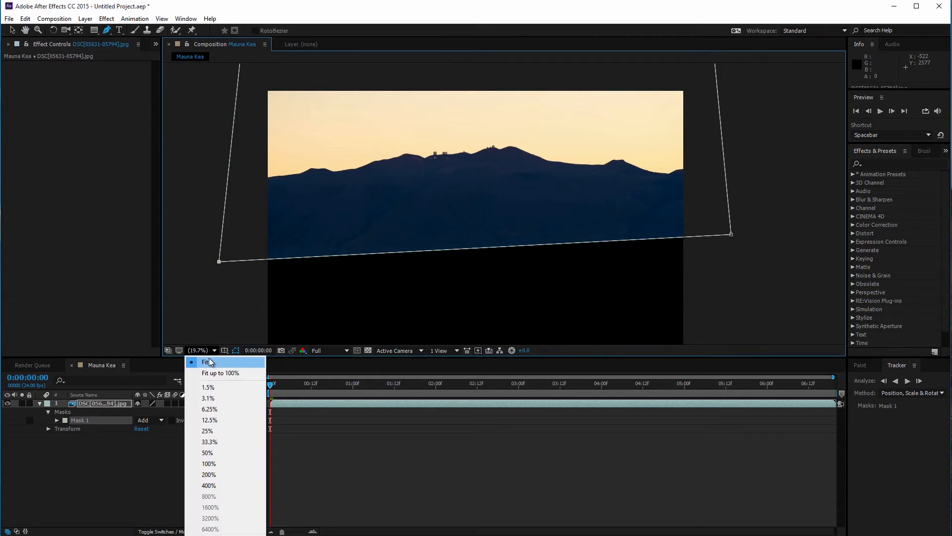
{"action": "left_click", "coordinate": [206, 361]}
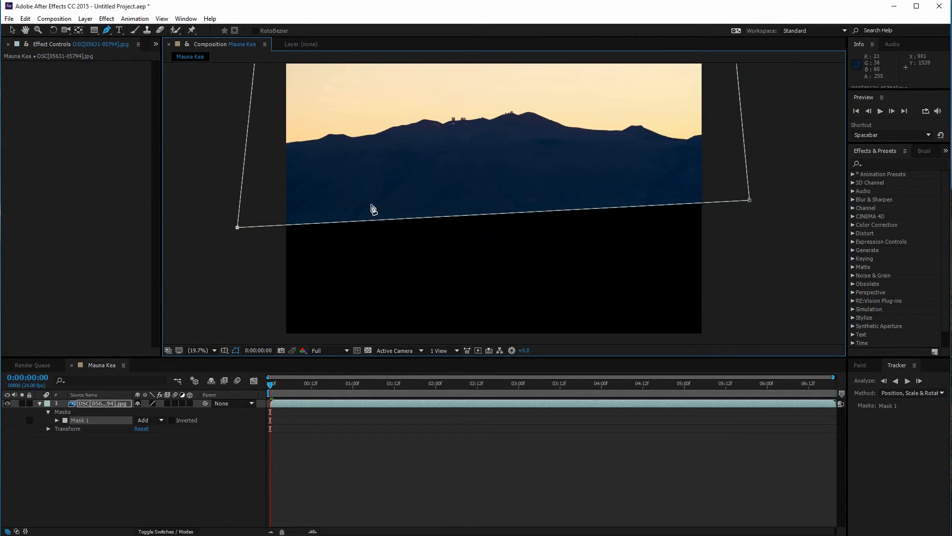
{"action": "mouse_move", "coordinate": [217, 191]}
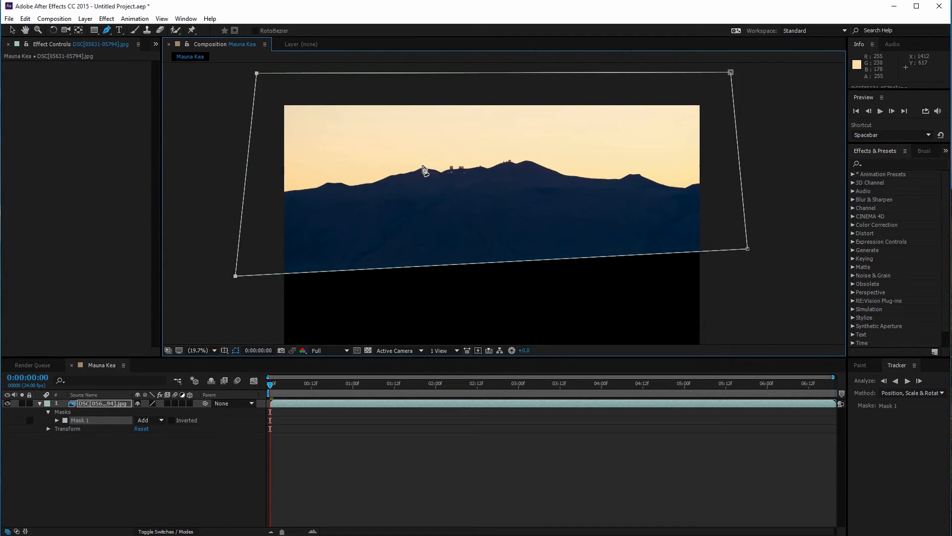
{"action": "mouse_move", "coordinate": [617, 187]}
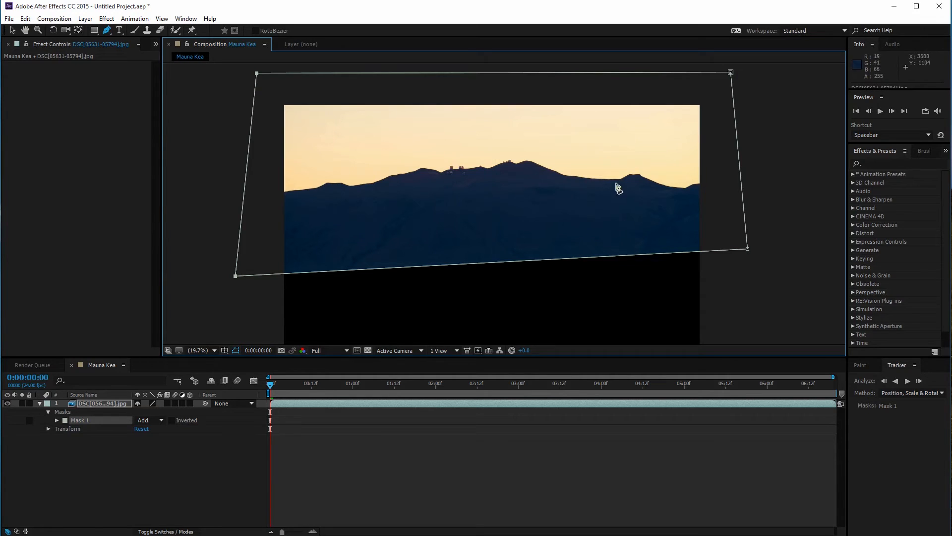
{"action": "mouse_move", "coordinate": [57, 51]}
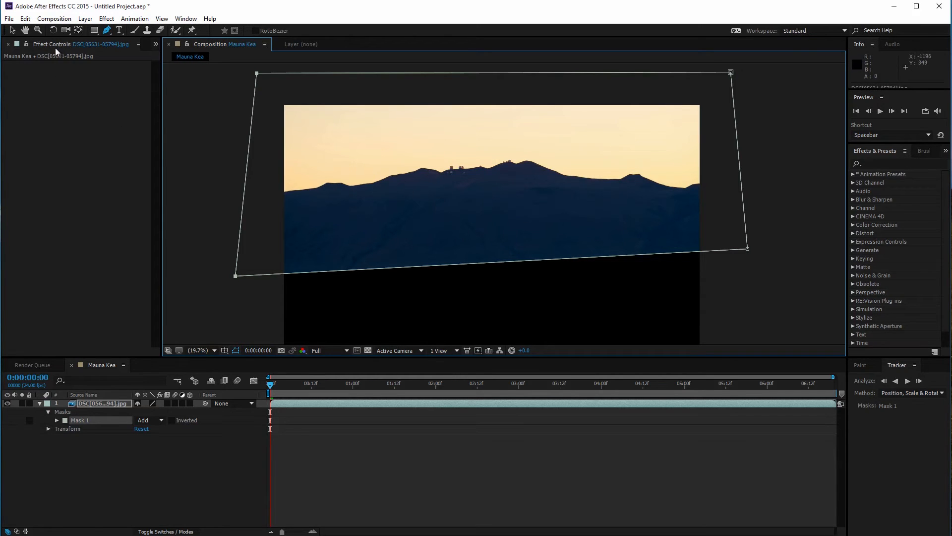
Pre-compose the masked Mauna Kea layer into a composition named Mauna Kea 2
{"action": "left_click", "coordinate": [16, 44]}
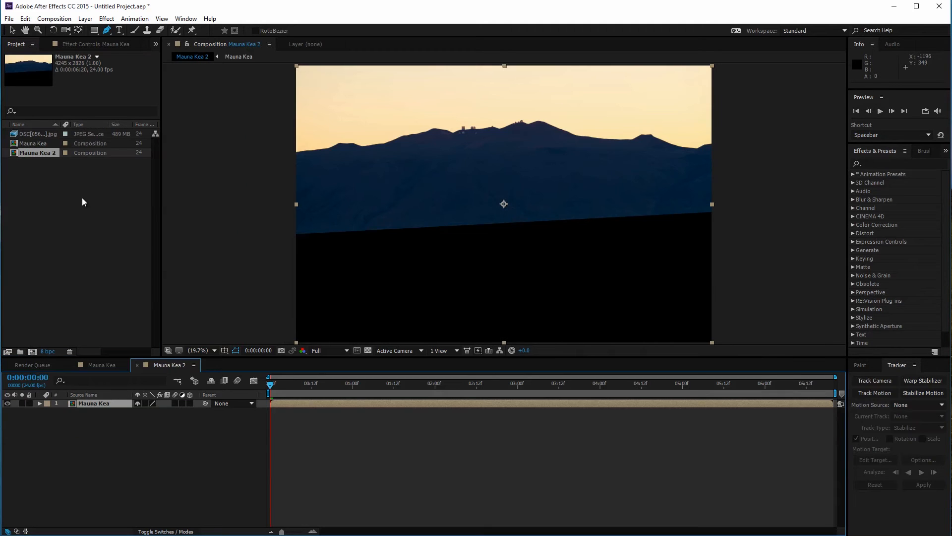
{"action": "mouse_move", "coordinate": [67, 197]}
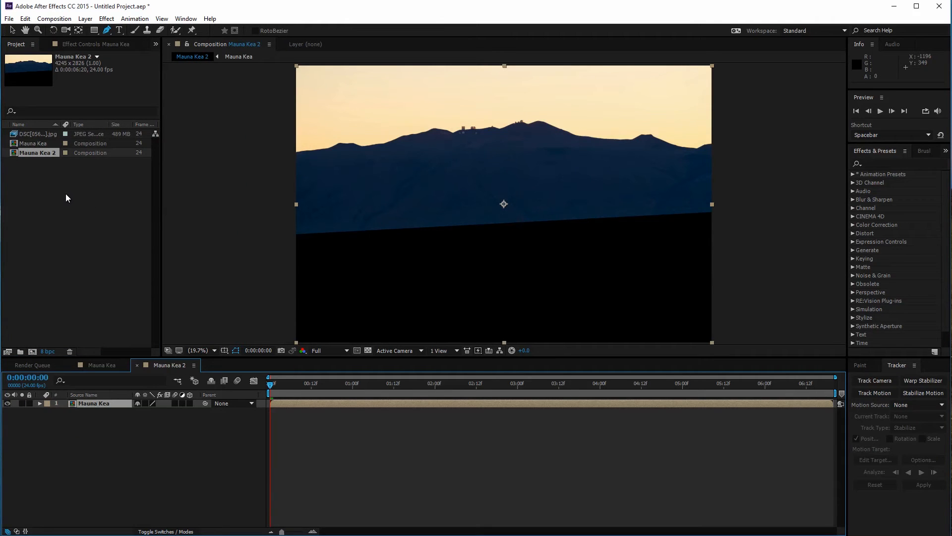
{"action": "mouse_move", "coordinate": [421, 211]}
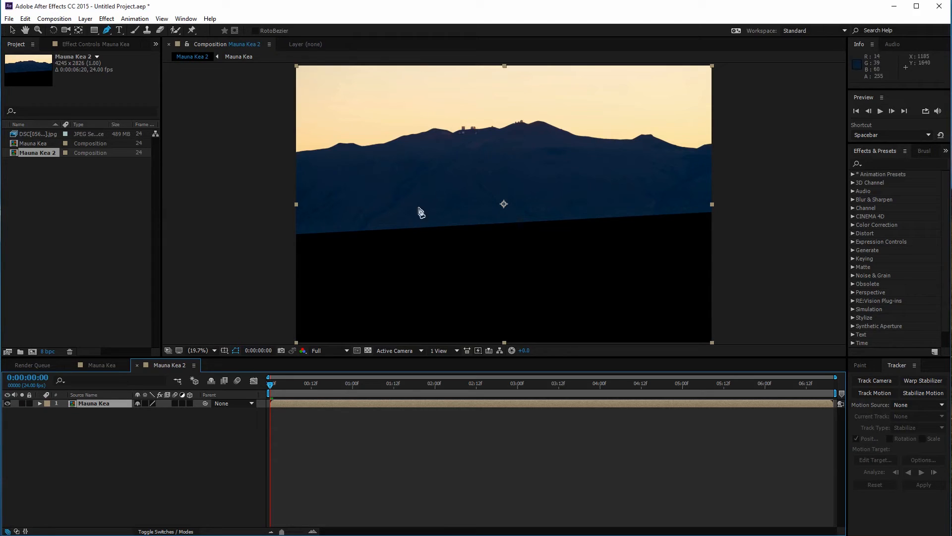
Apply Warp Stabilizer VFX to the Mauna Kea 2 layer with Detailed Analysis enabled
{"action": "type", "text": "warp"}
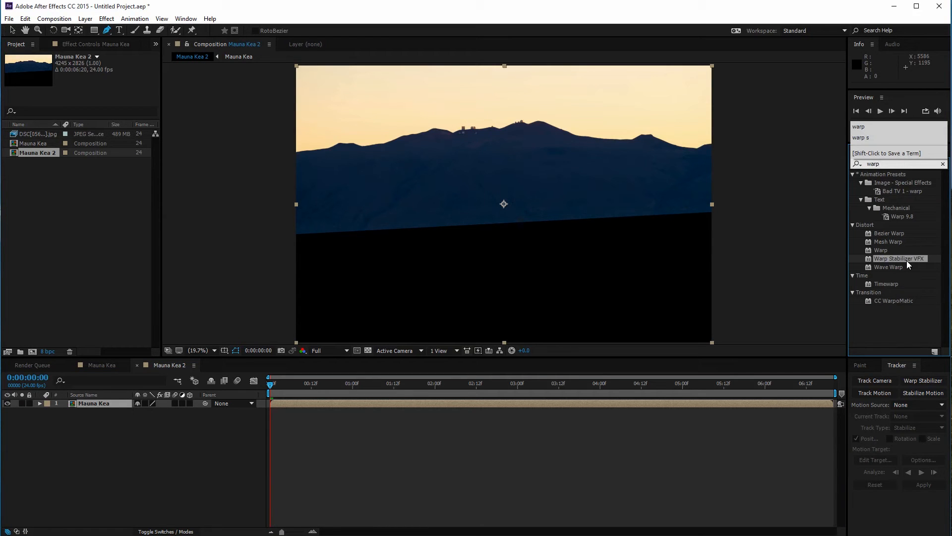
{"action": "double_click", "coordinate": [898, 258]}
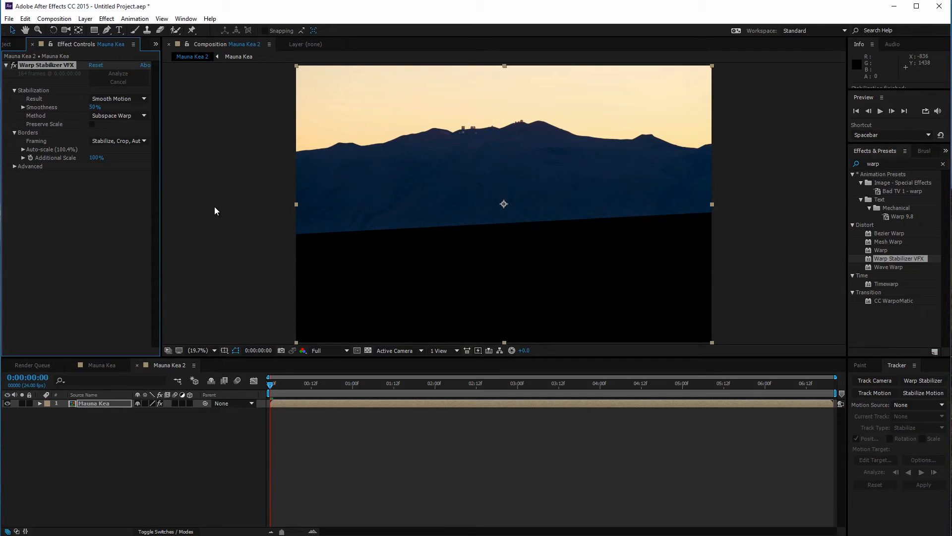
{"action": "left_click", "coordinate": [30, 166]}
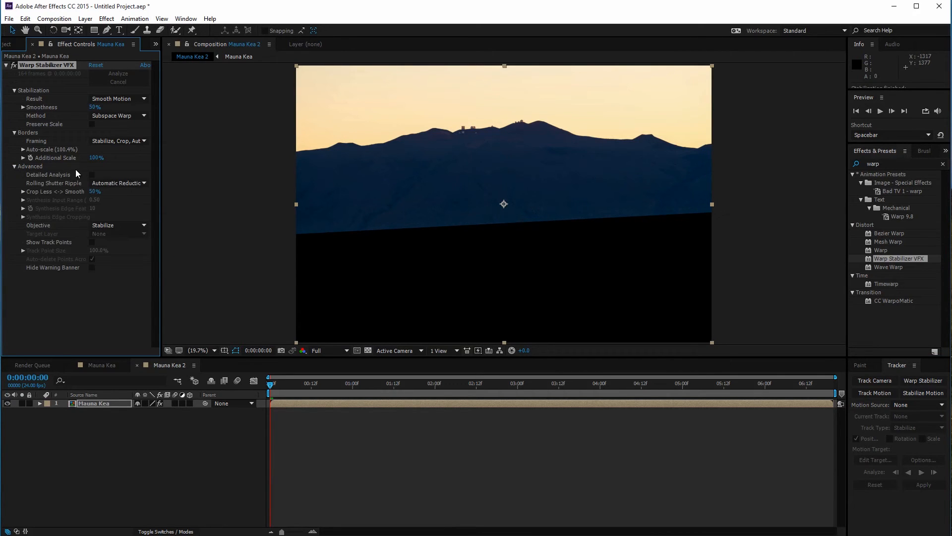
{"action": "left_click", "coordinate": [118, 73]}
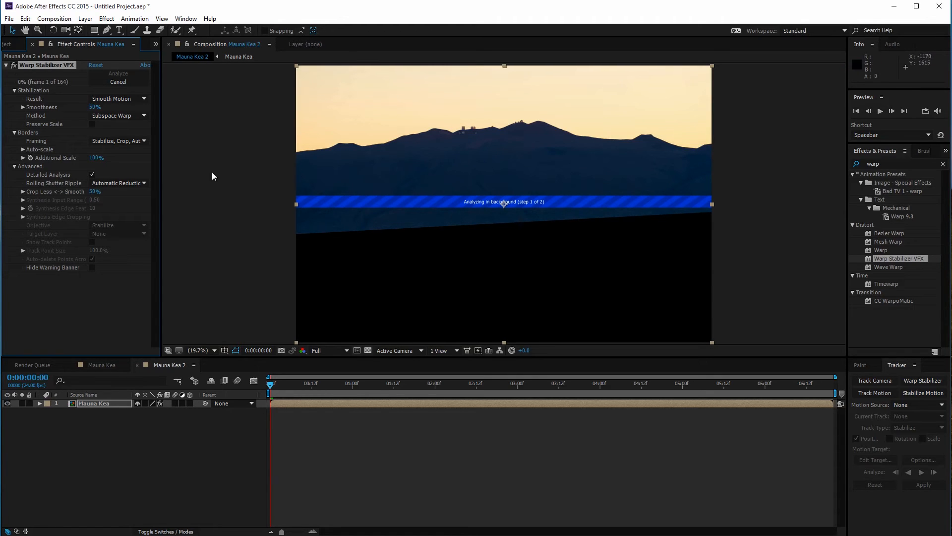
{"action": "mouse_move", "coordinate": [461, 167]}
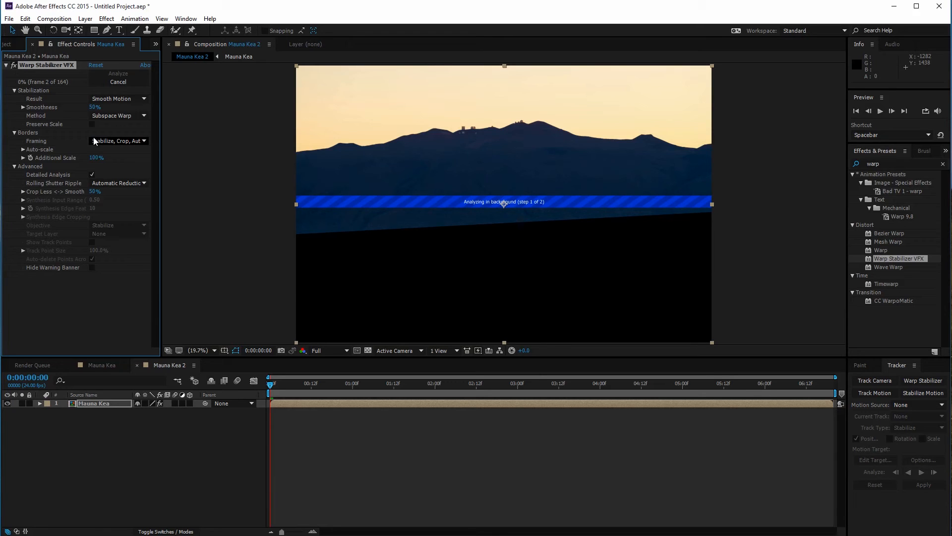
Set Warp Stabilizer's Method to Position, Scale, Rotation
{"action": "left_click", "coordinate": [119, 116]}
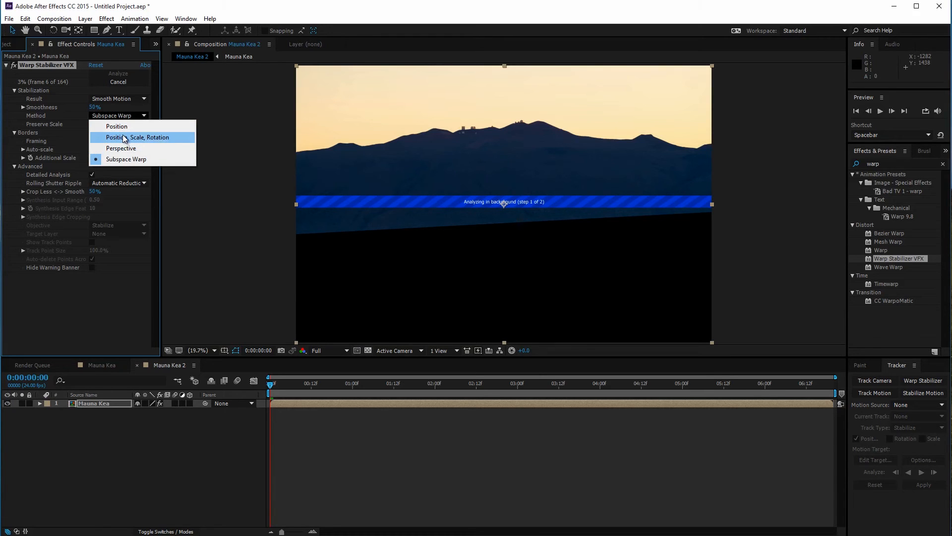
{"action": "left_click", "coordinate": [143, 137]}
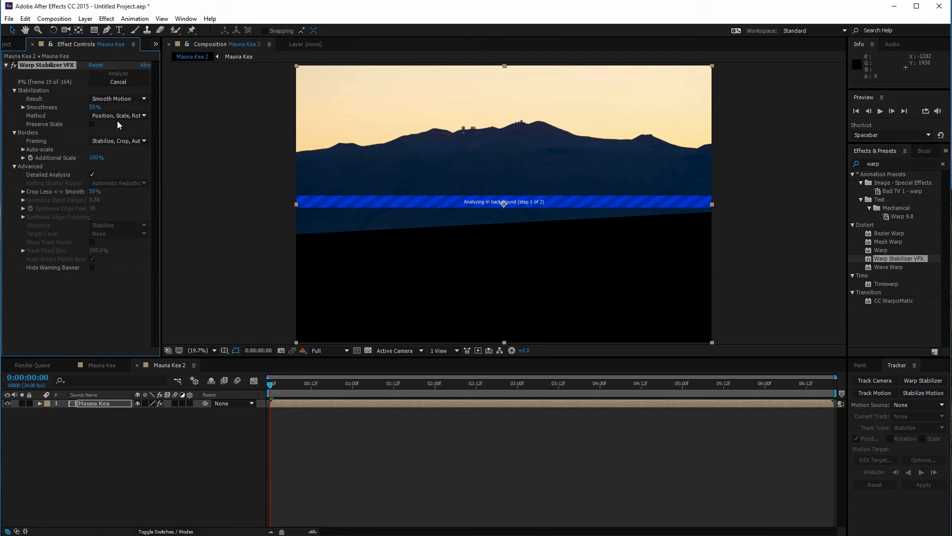
{"action": "left_click", "coordinate": [119, 116]}
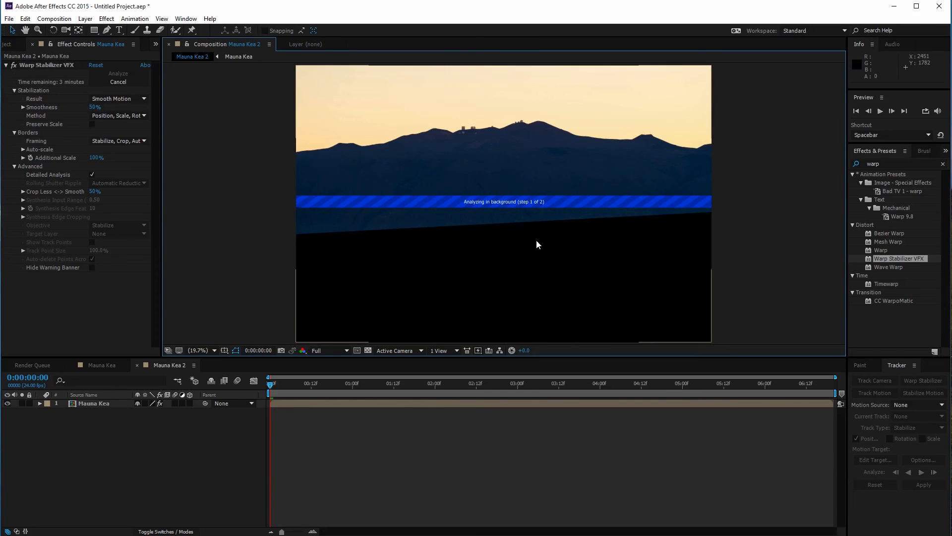
{"action": "left_click", "coordinate": [198, 350]}
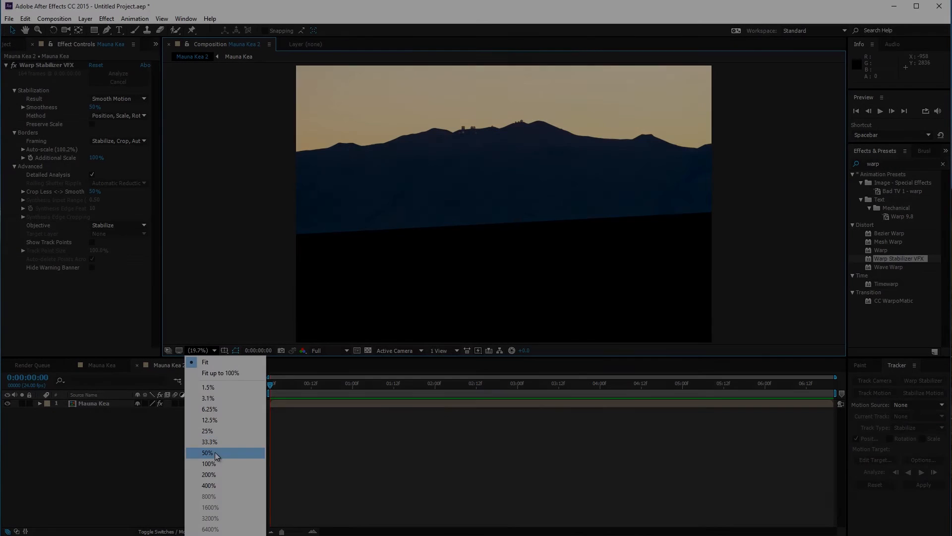
View the stabilized Mauna Kea 2 footage at 100% and play it back, then stop
{"action": "left_click", "coordinate": [208, 463]}
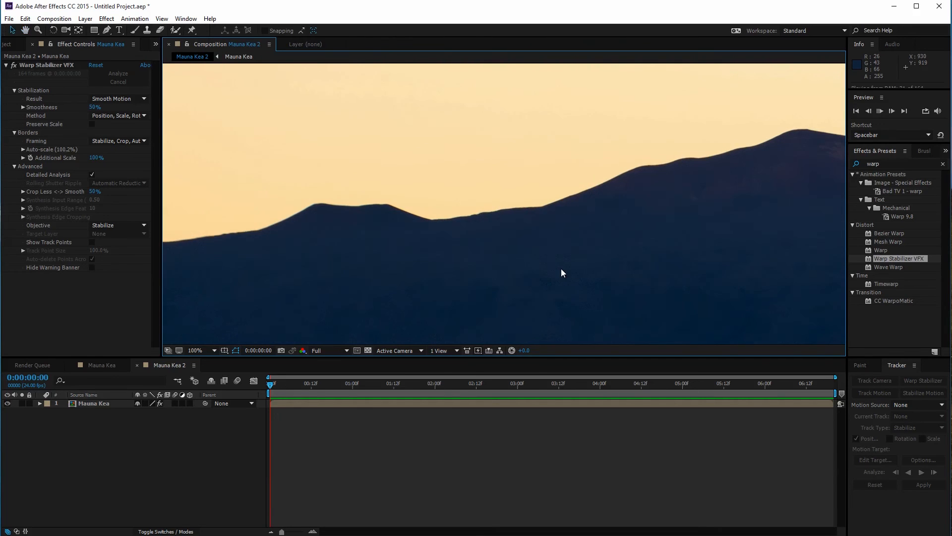
{"action": "left_click", "coordinate": [437, 384]}
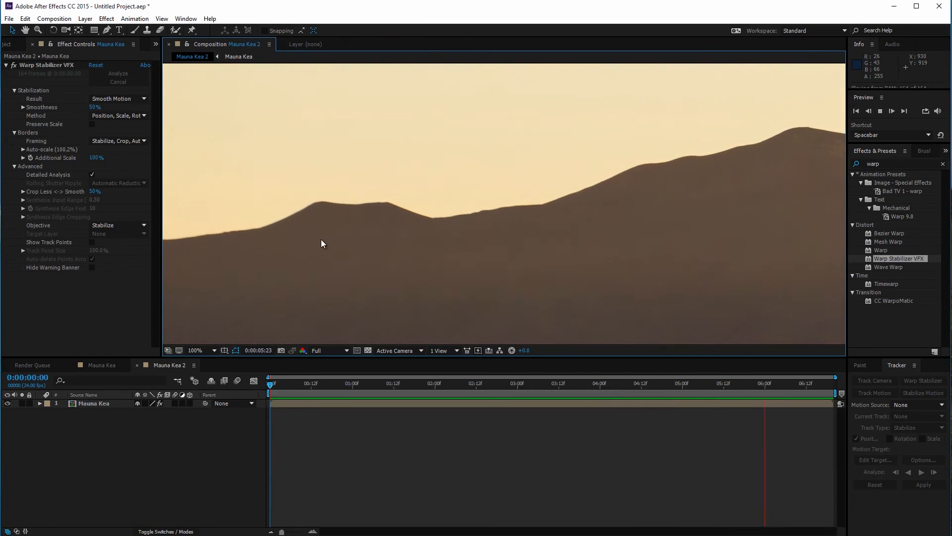
{"action": "left_click", "coordinate": [16, 43]}
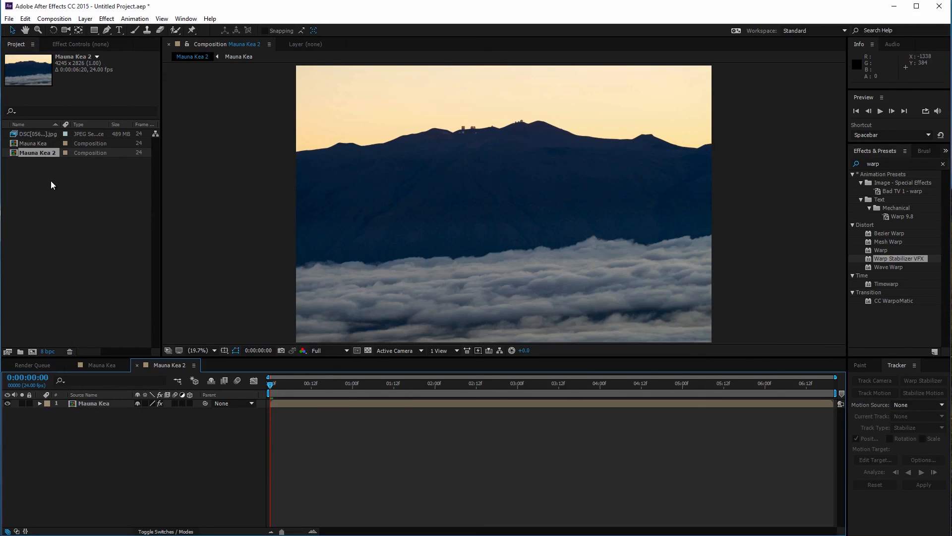
Select the Mauna Kea layer, show its Warp Stabilizer settings, and preview the unmasked footage
{"action": "left_click", "coordinate": [94, 403]}
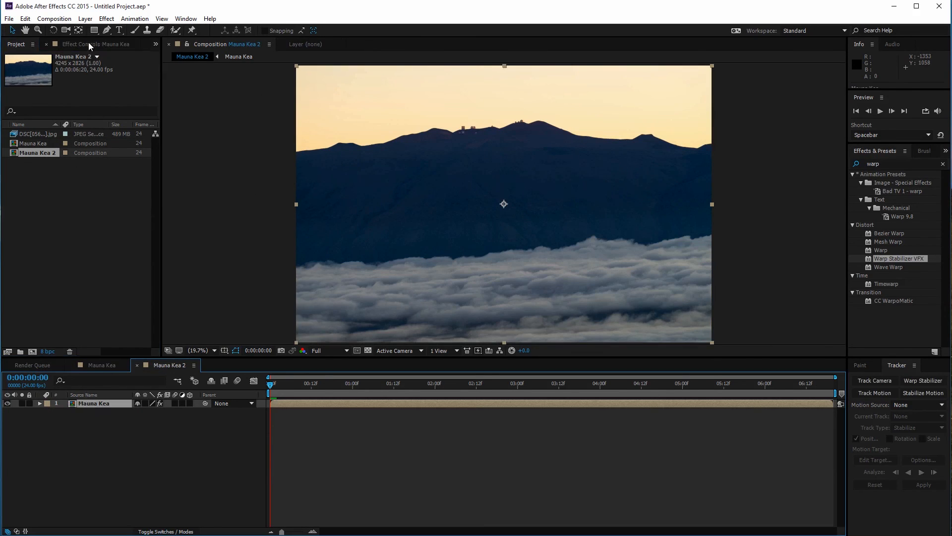
{"action": "left_click", "coordinate": [75, 44]}
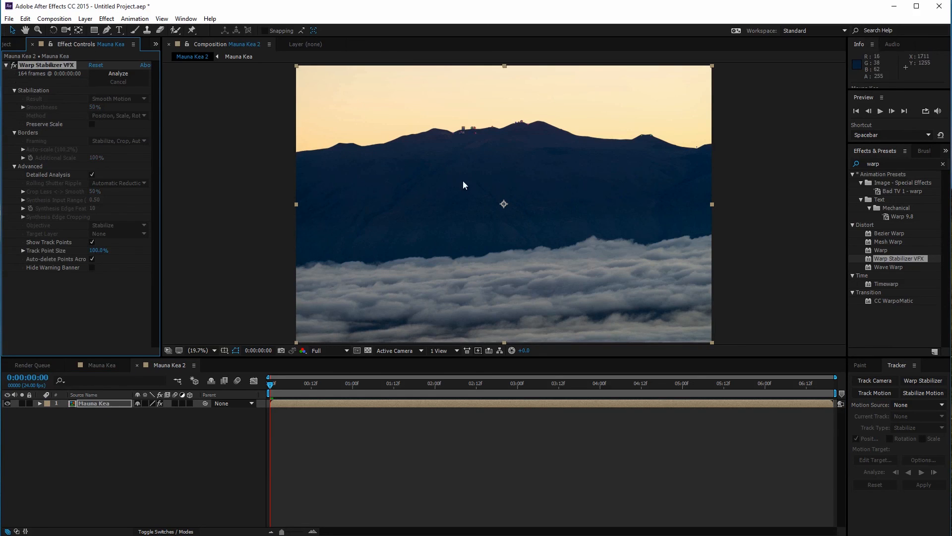
{"action": "mouse_move", "coordinate": [618, 147]}
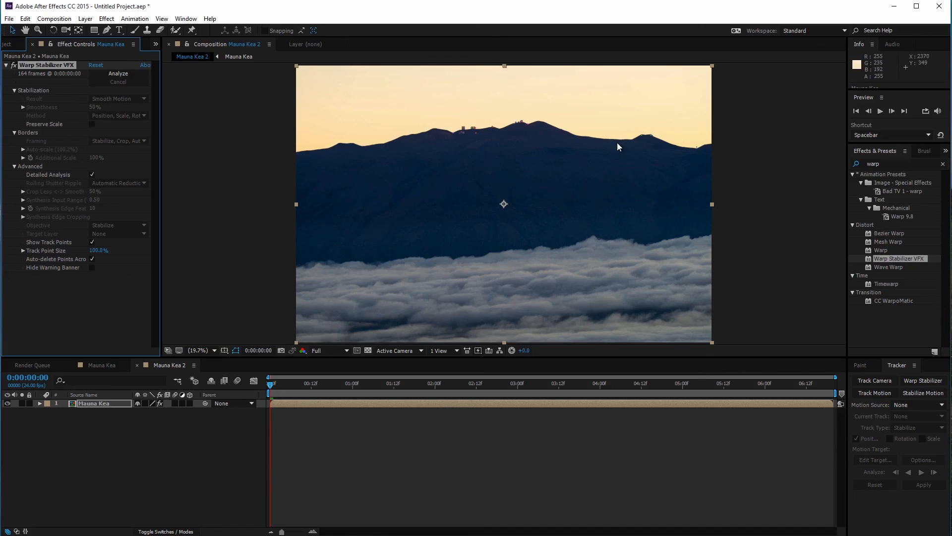
{"action": "left_click", "coordinate": [549, 383]}
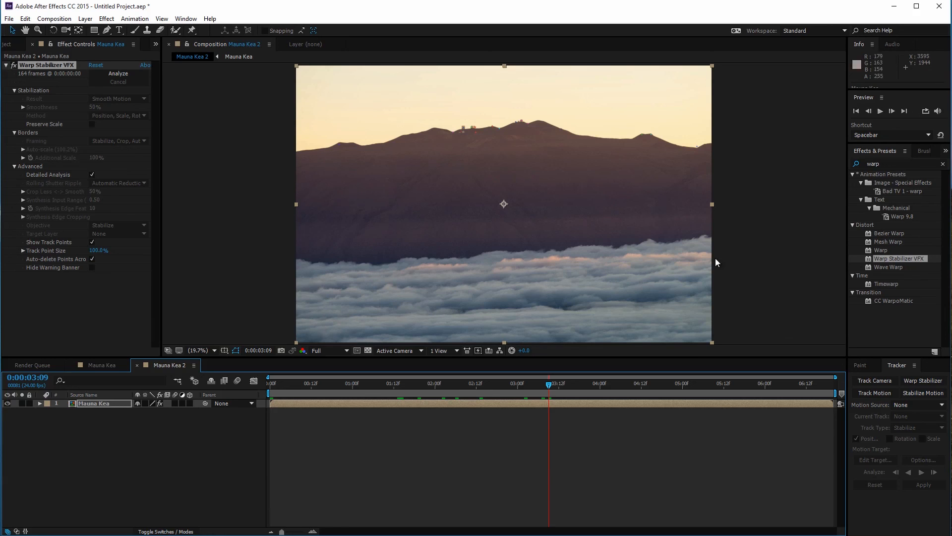
{"action": "left_click", "coordinate": [479, 384]}
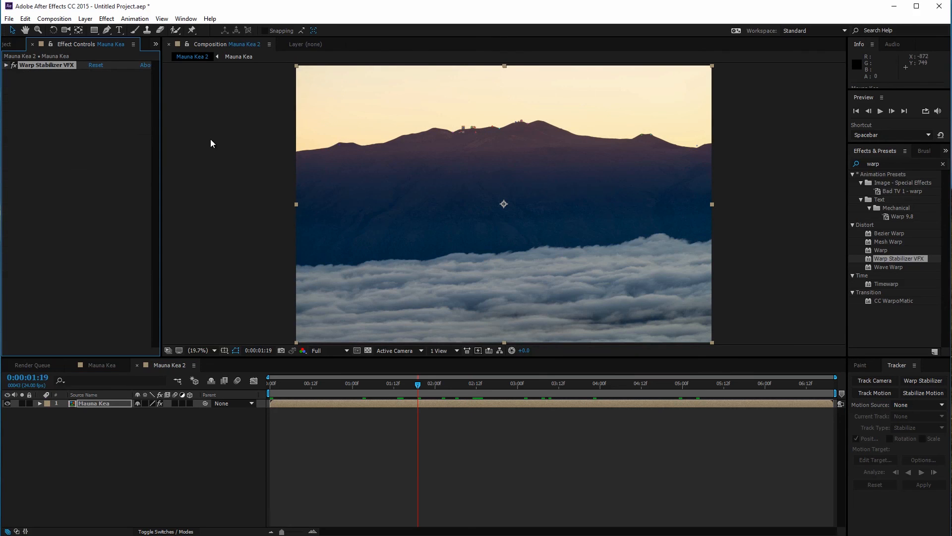
{"action": "mouse_move", "coordinate": [208, 143]}
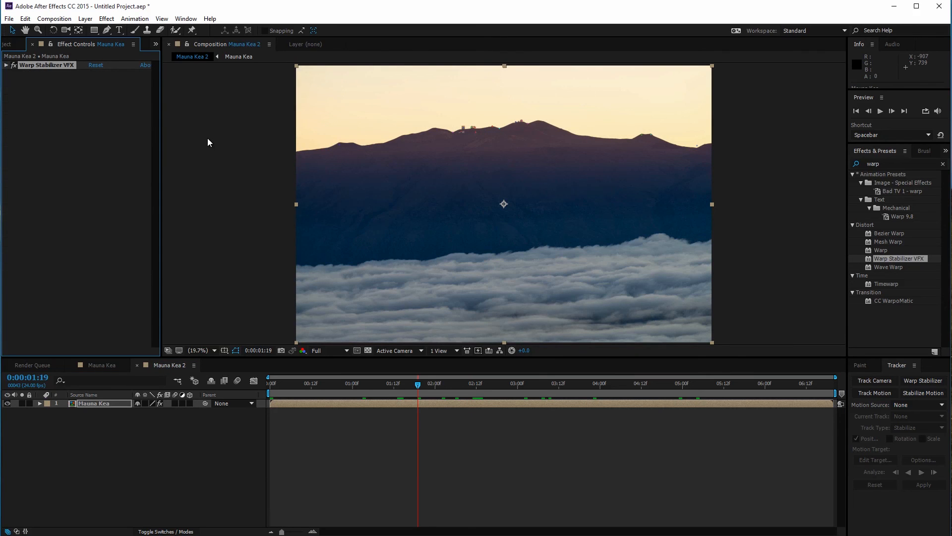